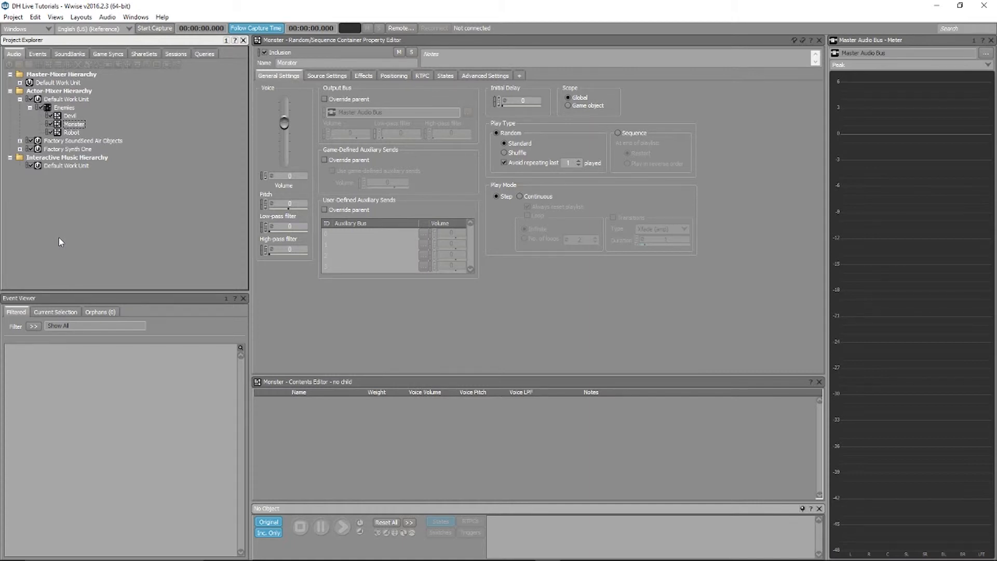
mouse_move(37, 229)
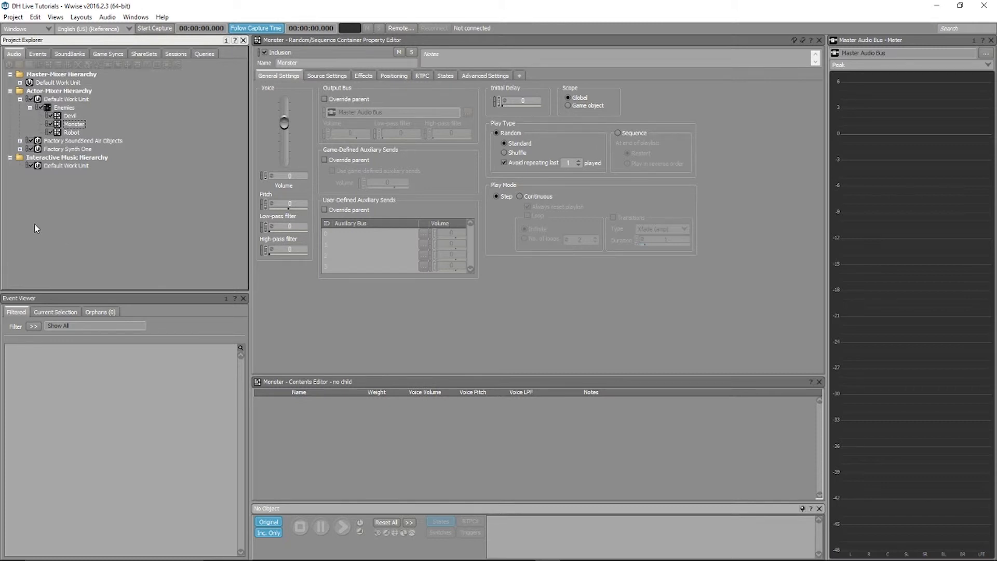
Show the Monster random container's Effects settings with Override parent enabled.
left_click(73, 124)
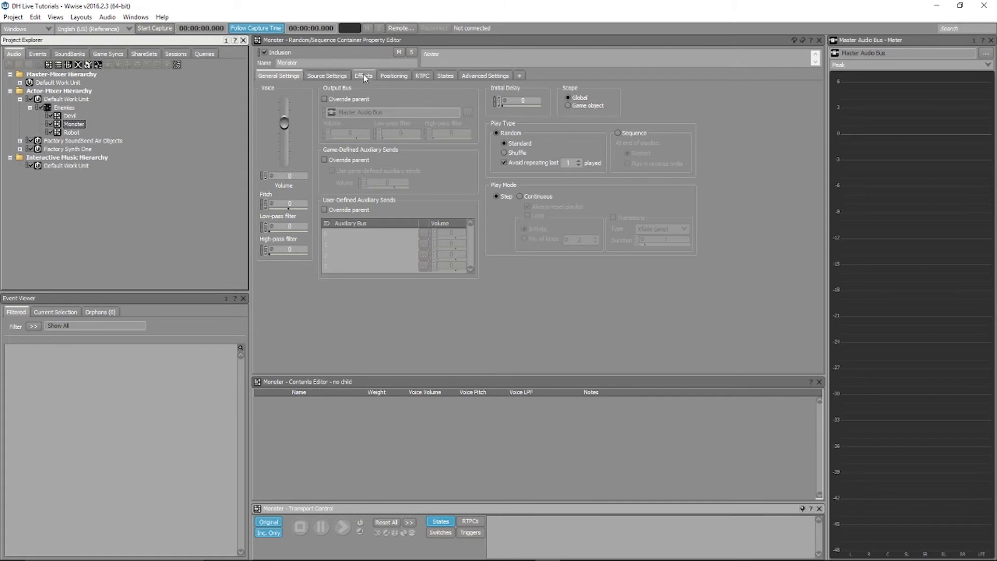
left_click(364, 74)
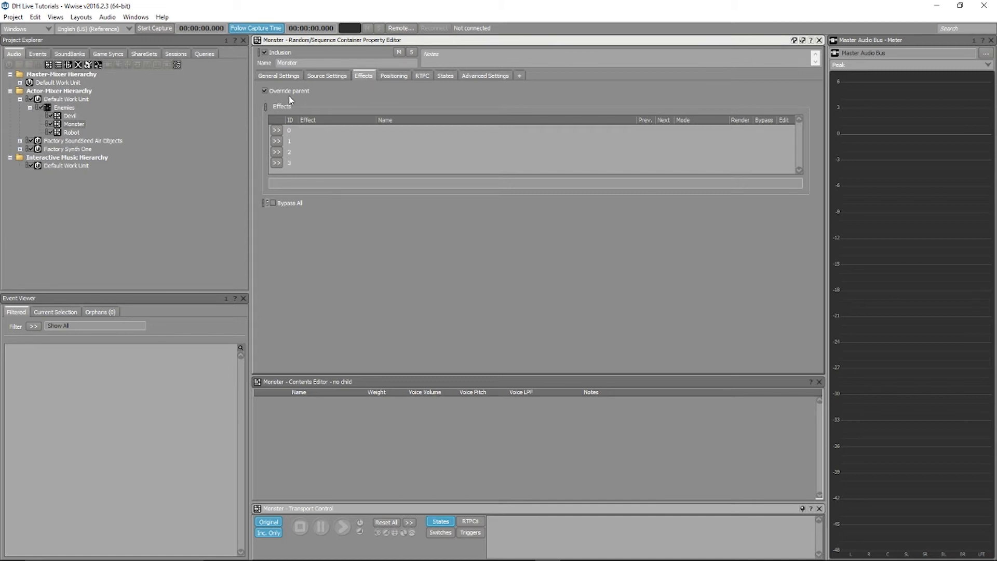
Insert Krotos Dehumaniser Live Advanced, Default (Custom) preset, into effect slot 0.
left_click(276, 130)
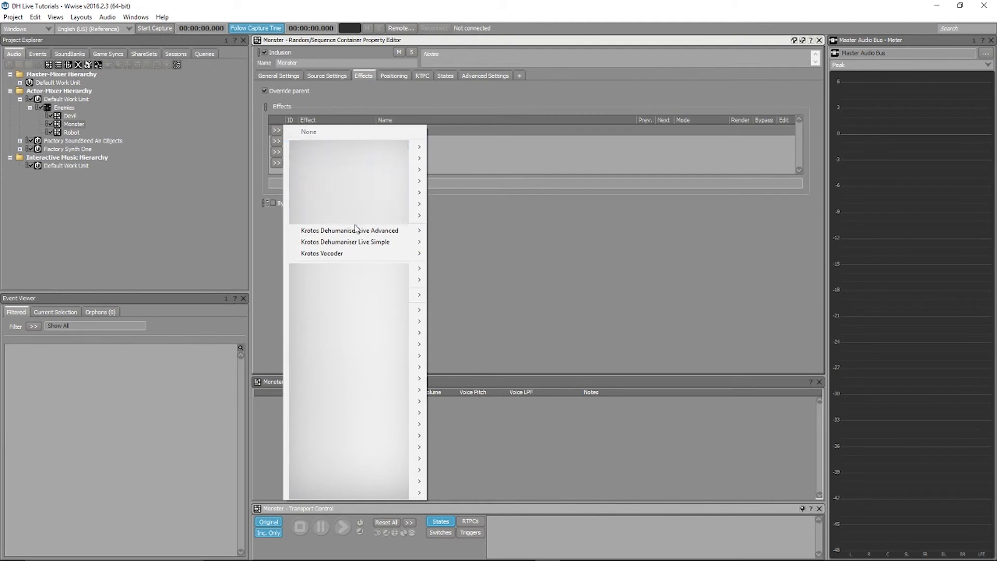
mouse_move(359, 231)
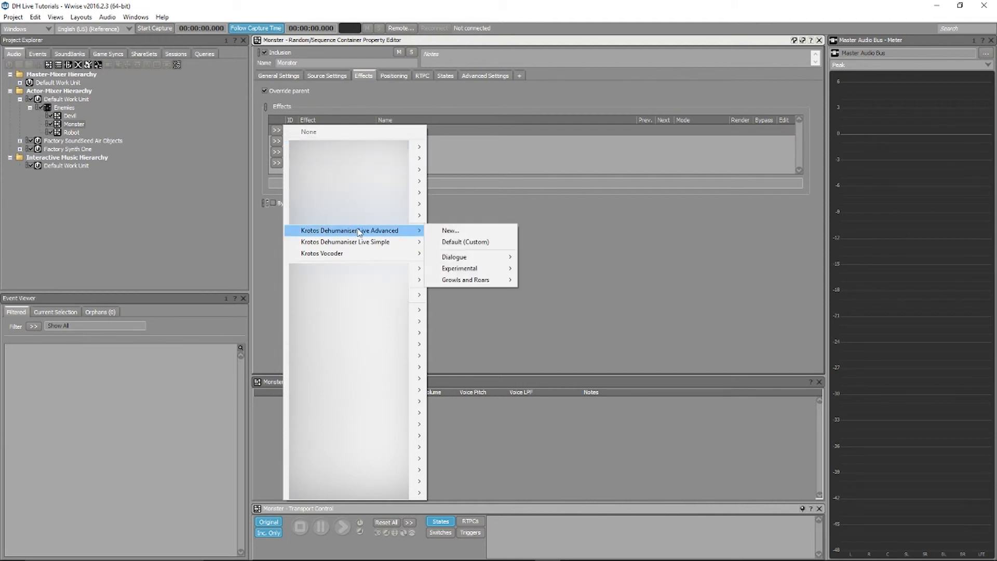
left_click(465, 242)
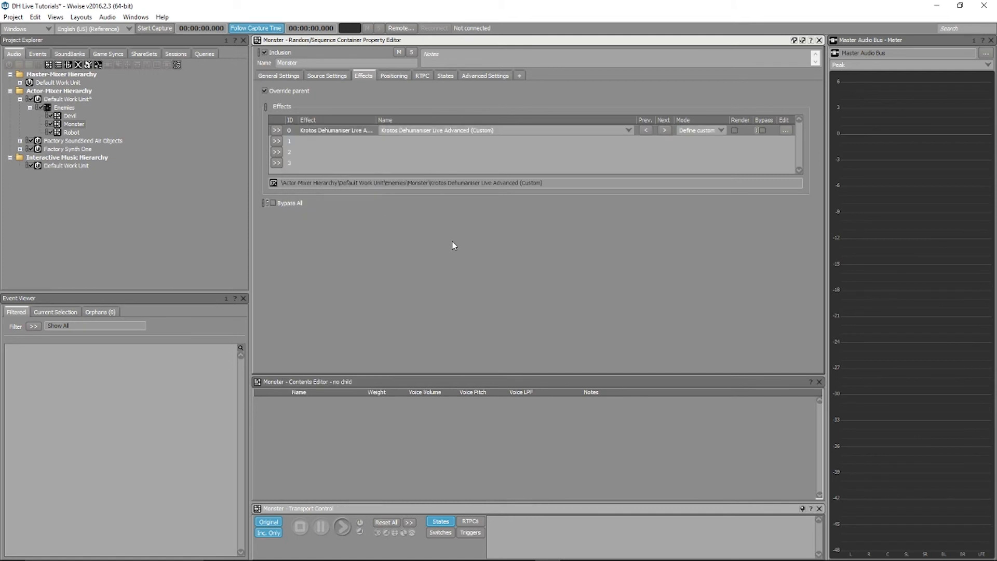
mouse_move(605, 194)
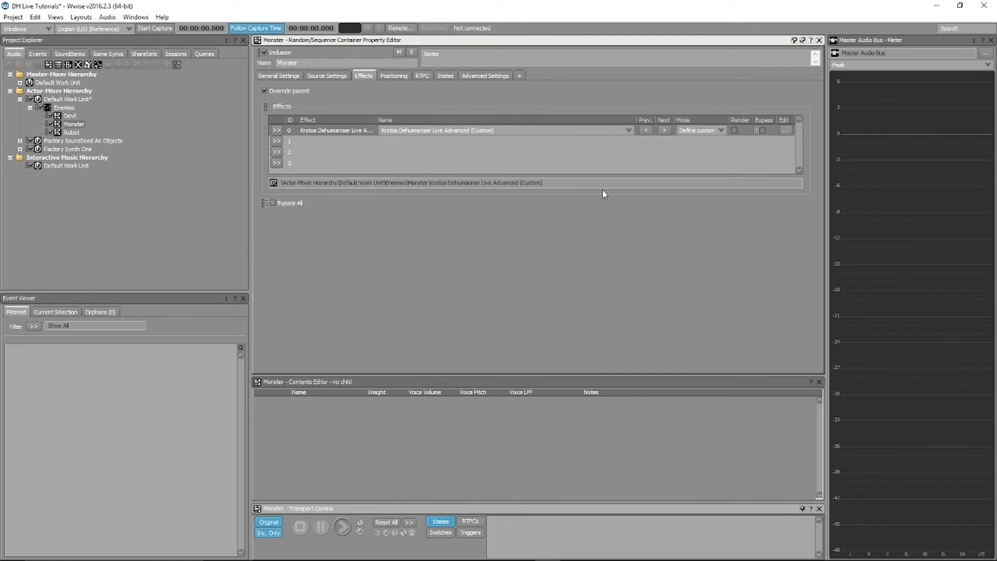